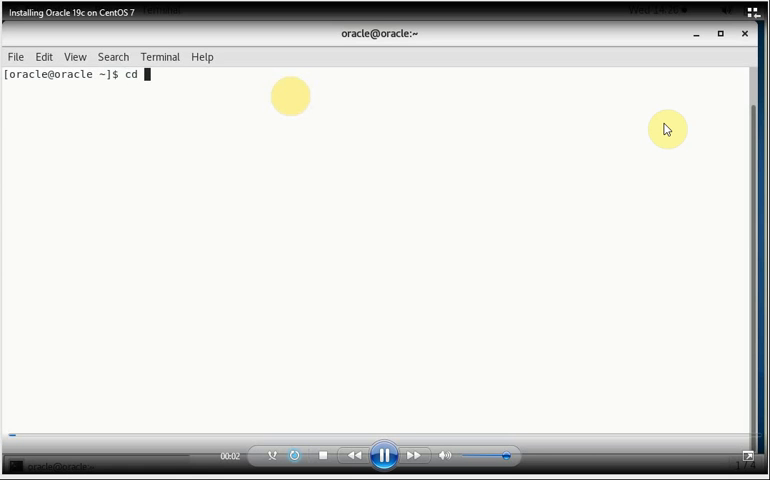
- From $ORACLE_HOME, unzip -oq /tmp/LINUX.X64_193000_db_home.zip into the Oracle home
{"action": "type", "text": "$ORACLE_HOME"}
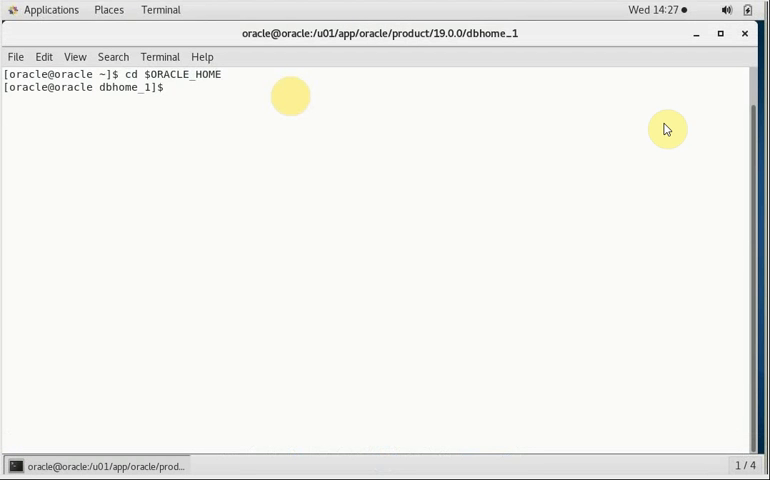
{"action": "type", "text": "zip -"}
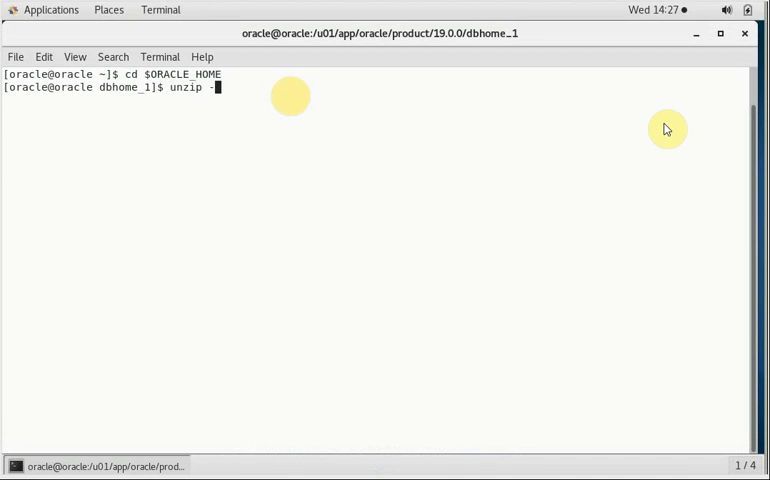
{"action": "type", "text": "oq /"}
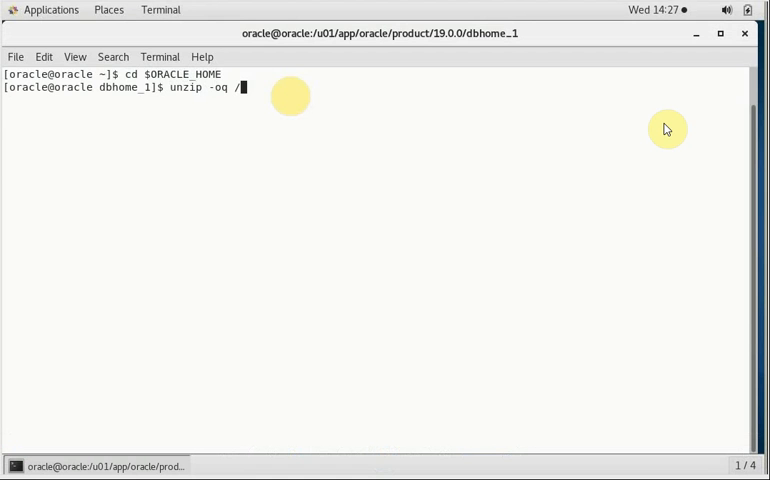
{"action": "type", "text": "tmp/L"}
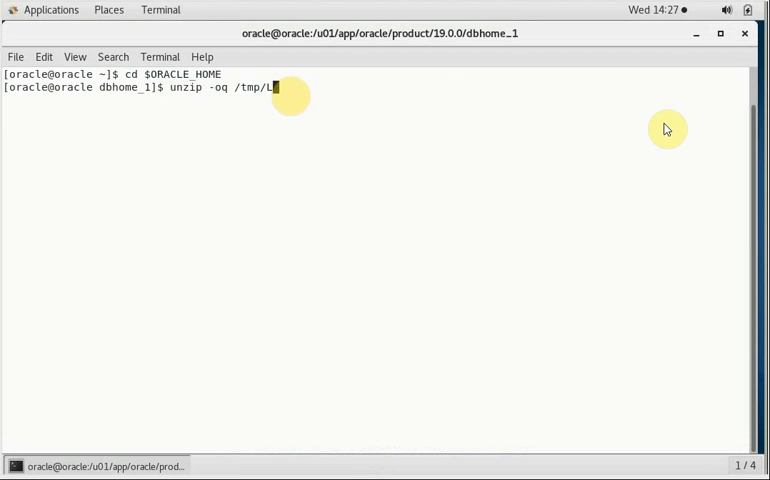
{"action": "type", "text": "INUX.X64_193000_db_home.zip"}
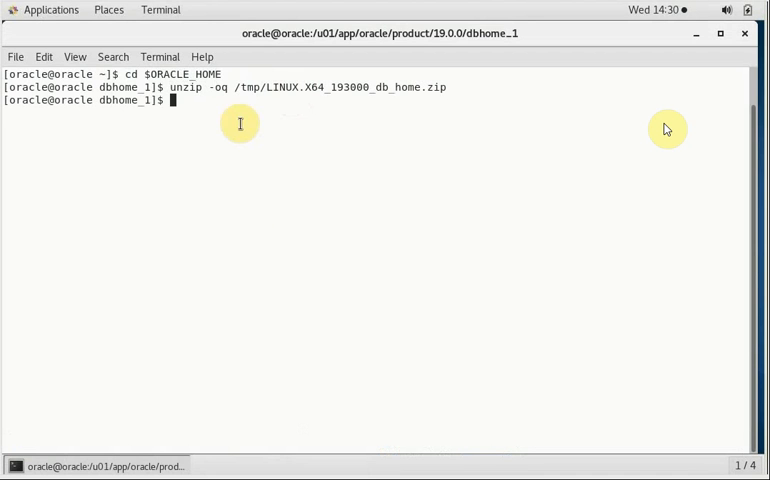
{"action": "mouse_move", "coordinate": [229, 109]}
{"action": "type", "text": "ls"}
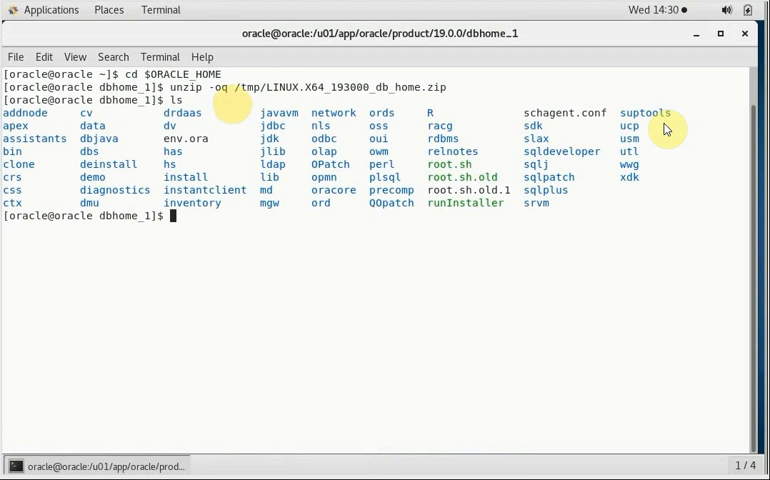
- Launch ./runInstaller from the extracted Oracle home directory
{"action": "type", "text": "./runInstaller"}
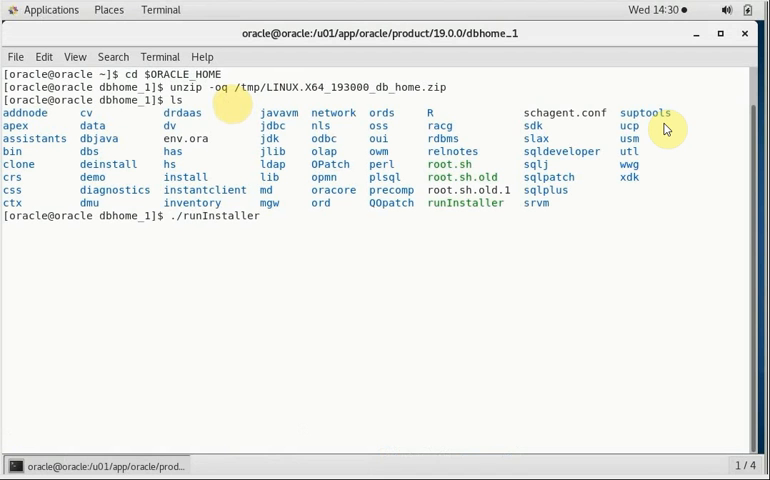
{"action": "key", "text": "Return"}
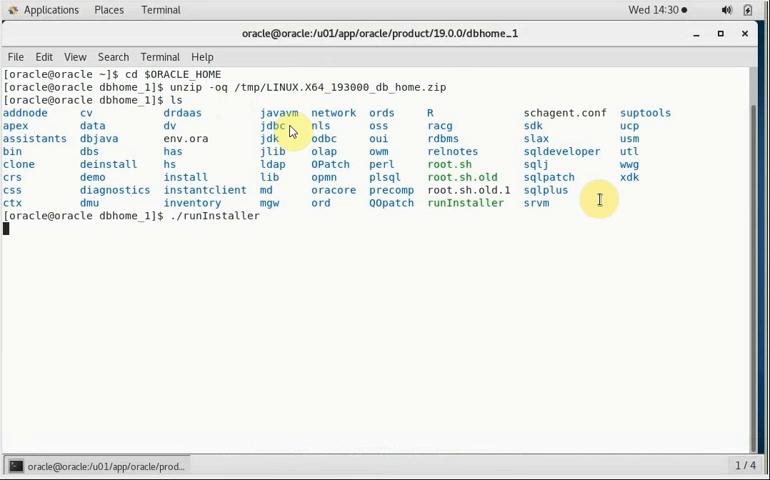
{"action": "key", "text": "Return"}
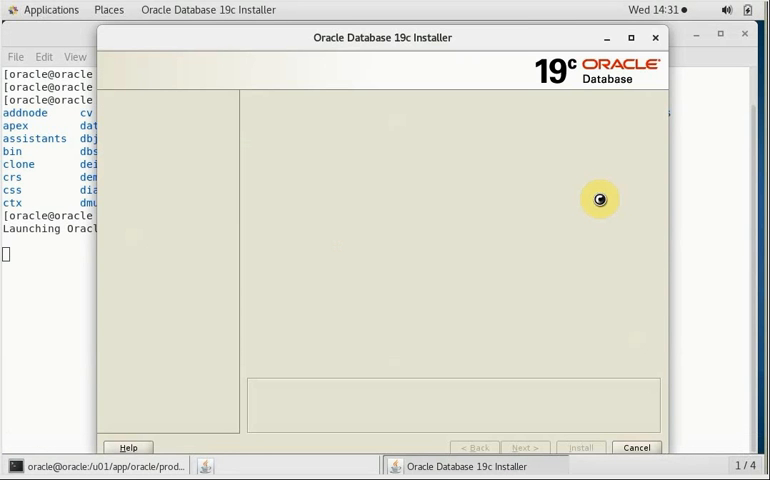
{"action": "mouse_move", "coordinate": [439, 204]}
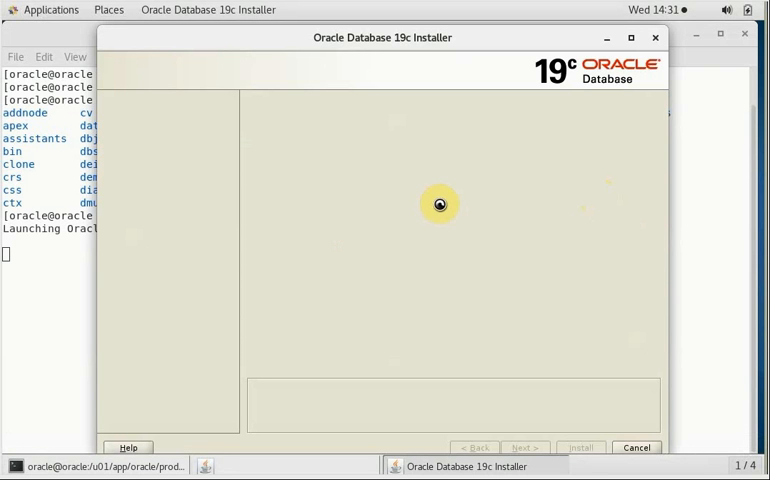
{"action": "mouse_move", "coordinate": [601, 254]}
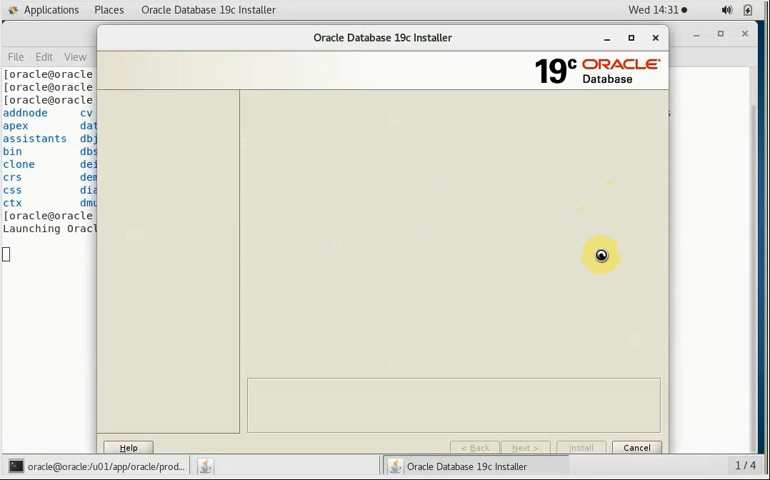
{"action": "mouse_move", "coordinate": [496, 172]}
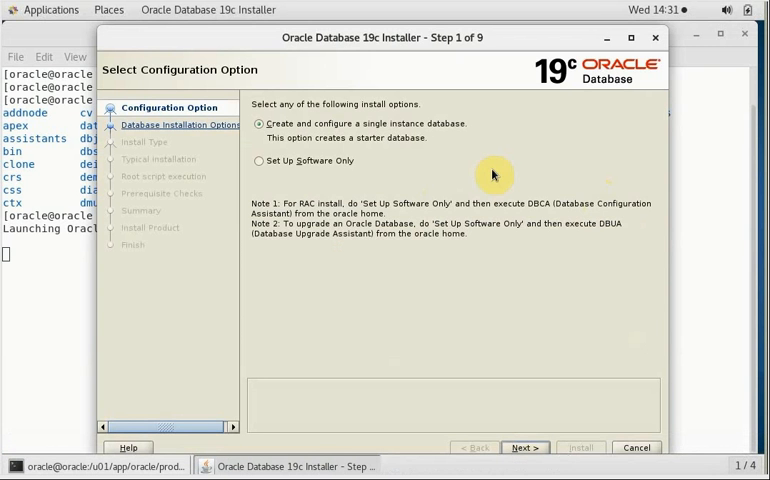
{"action": "mouse_move", "coordinate": [410, 161]}
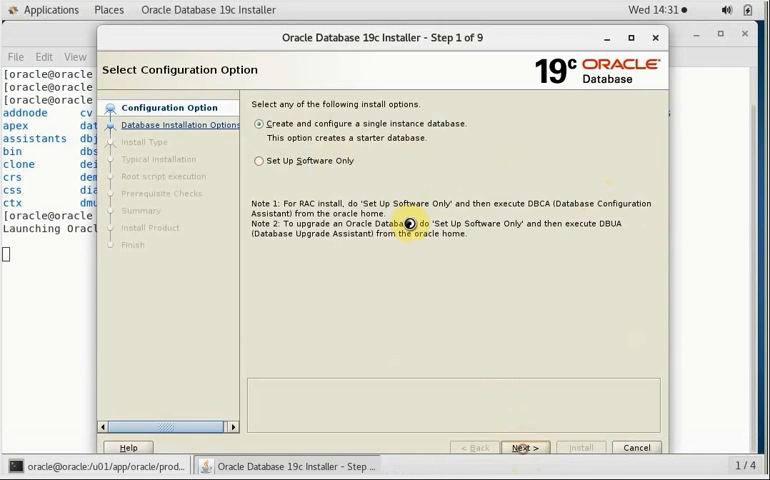
- Accept single instance, Server class, Enterprise Edition, and default base and inventory locations
{"action": "left_click", "coordinate": [525, 447]}
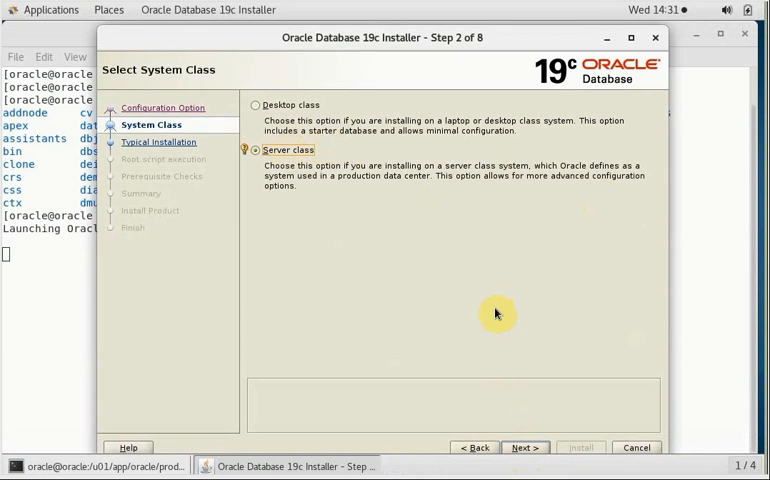
{"action": "left_click", "coordinate": [524, 447]}
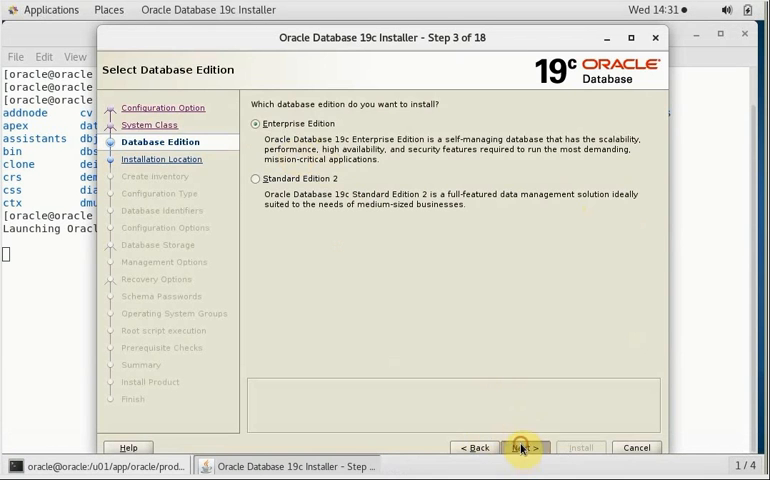
{"action": "left_click", "coordinate": [524, 447]}
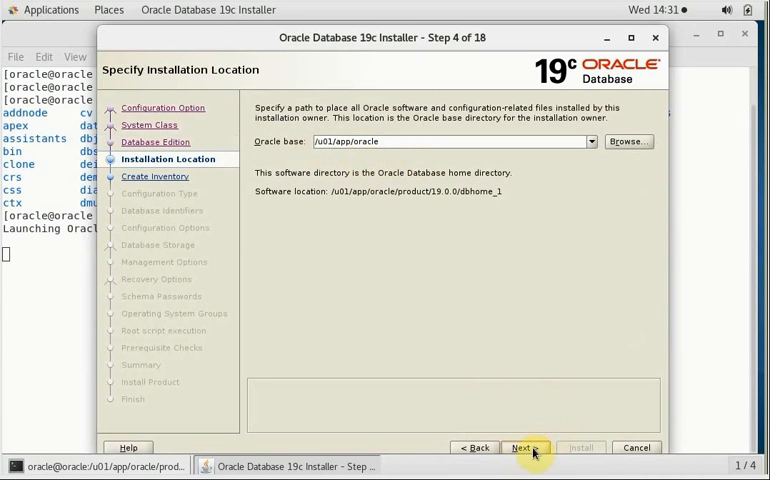
{"action": "left_click", "coordinate": [529, 447]}
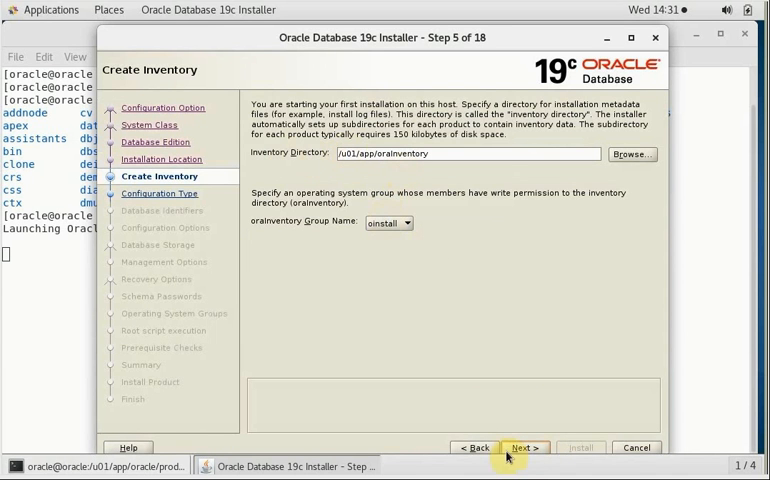
{"action": "left_click", "coordinate": [531, 447]}
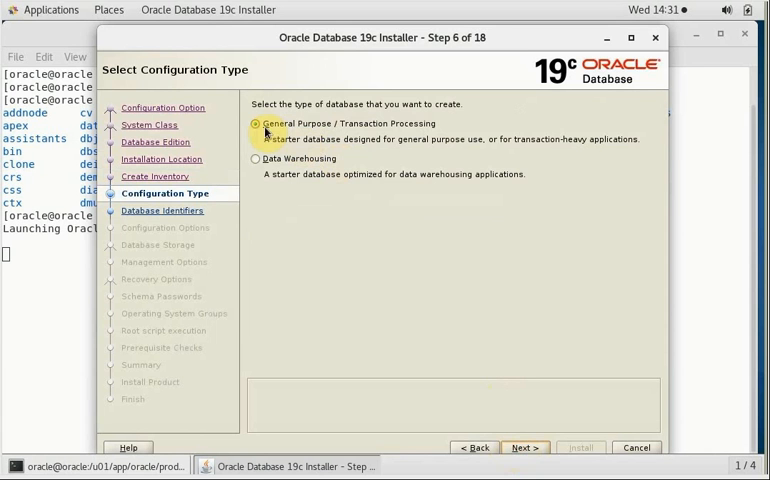
{"action": "mouse_move", "coordinate": [527, 445]}
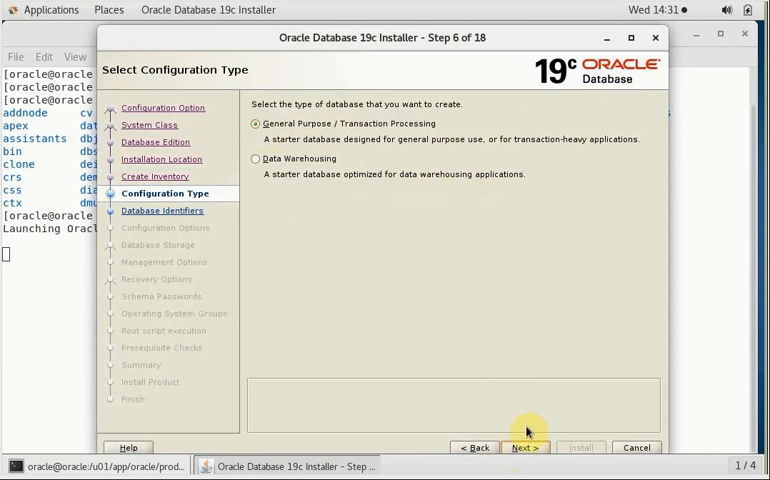
- Keep General Purpose and set global database name cdb1 with pluggable database pdb1
{"action": "left_click", "coordinate": [527, 447]}
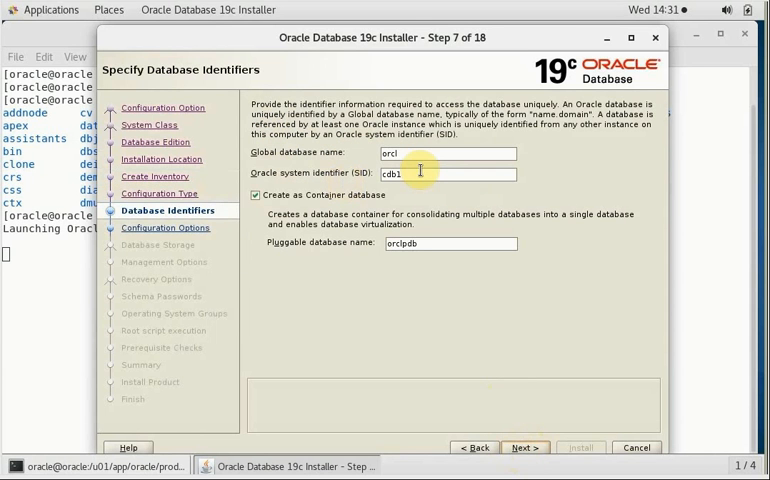
{"action": "left_click", "coordinate": [450, 153]}
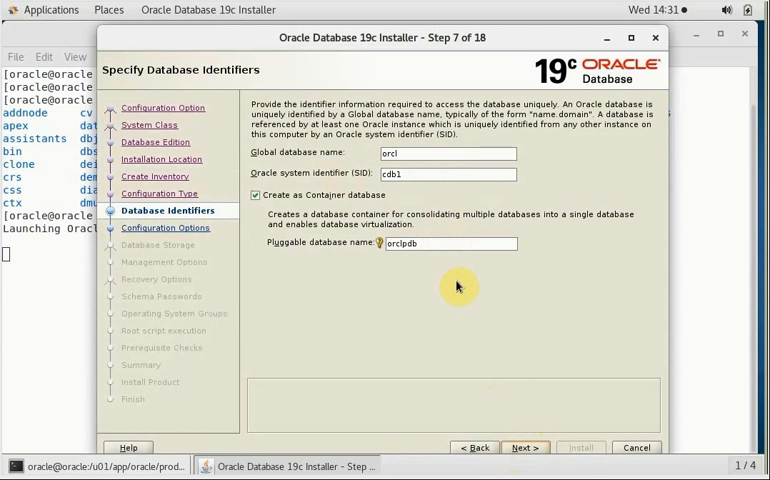
{"action": "mouse_move", "coordinate": [450, 263]}
{"action": "type", "text": "p"}
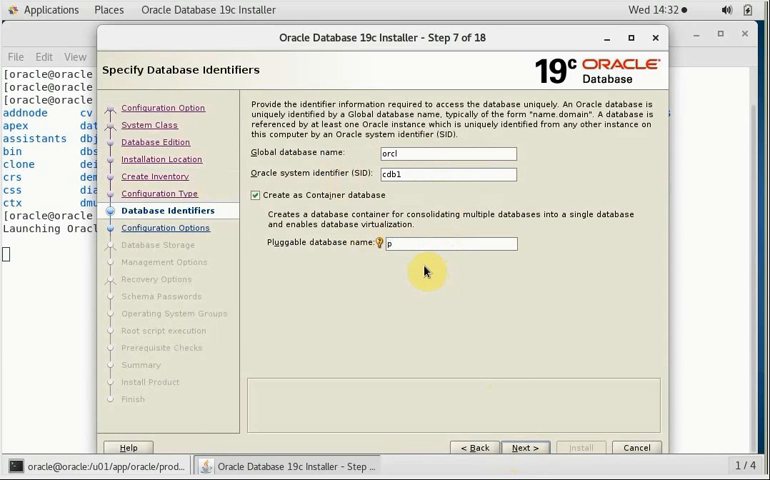
{"action": "type", "text": "db1"}
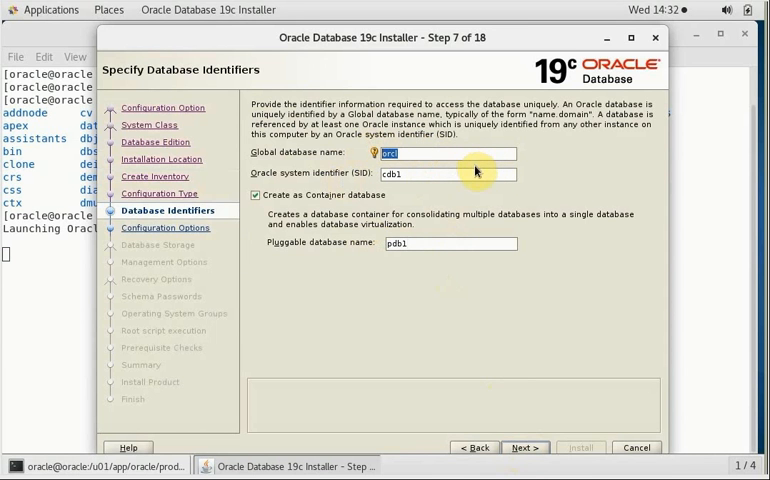
{"action": "type", "text": "cdb1"}
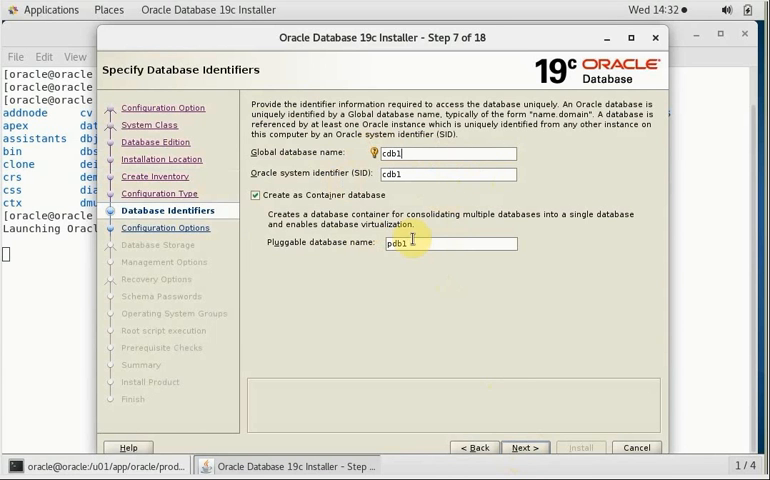
{"action": "mouse_move", "coordinate": [543, 404]}
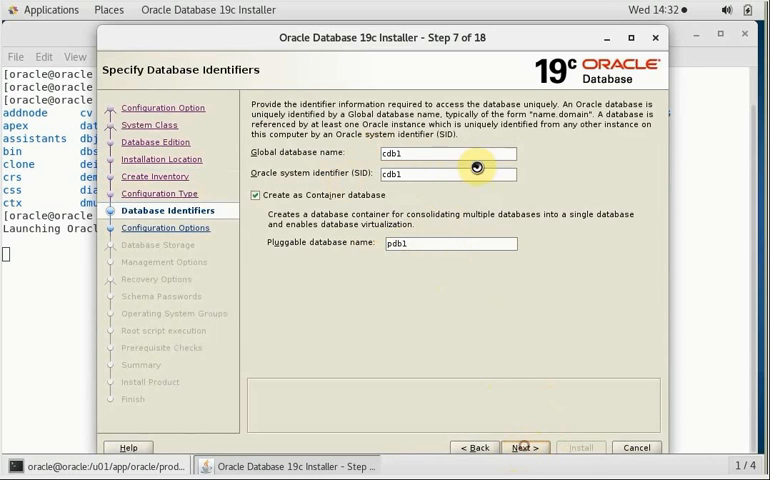
- Review memory, character set and sample schema settings, then accept the configuration options
{"action": "left_click", "coordinate": [522, 447]}
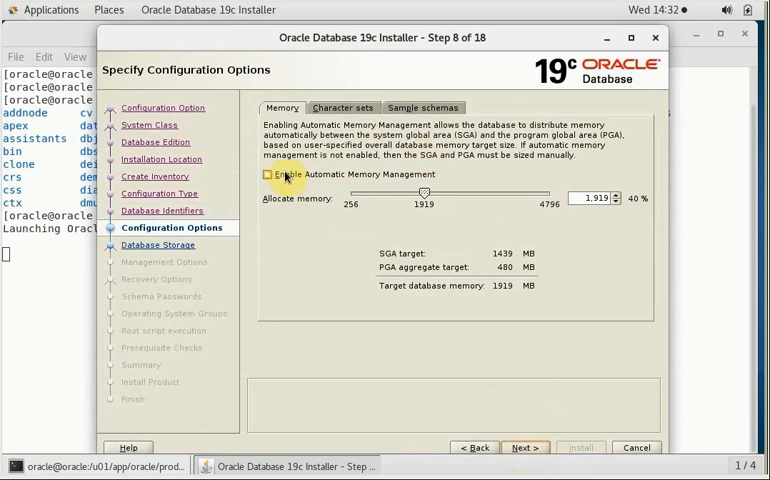
{"action": "left_click", "coordinate": [342, 107]}
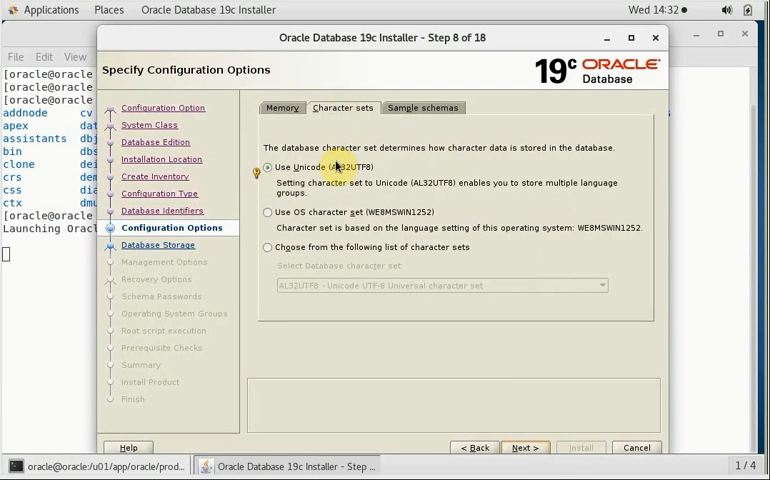
{"action": "left_click", "coordinate": [425, 107]}
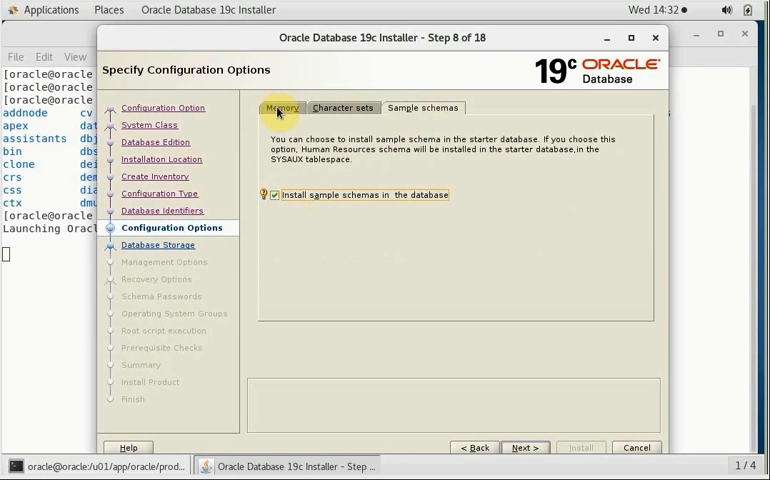
{"action": "left_click", "coordinate": [282, 107]}
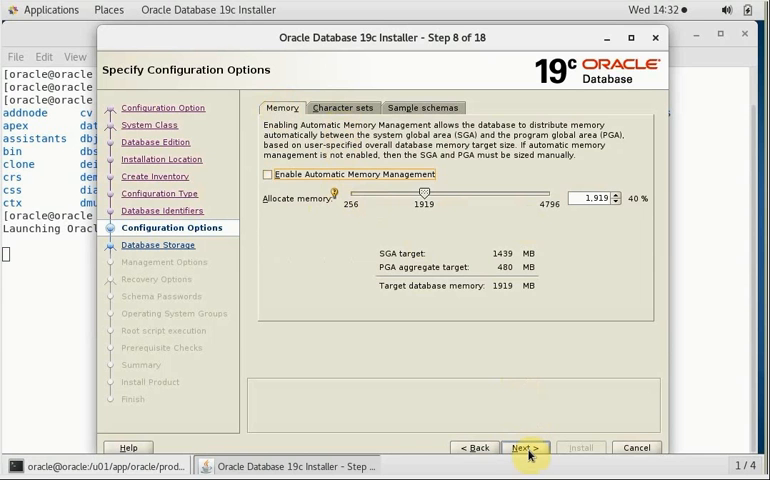
{"action": "left_click", "coordinate": [527, 446]}
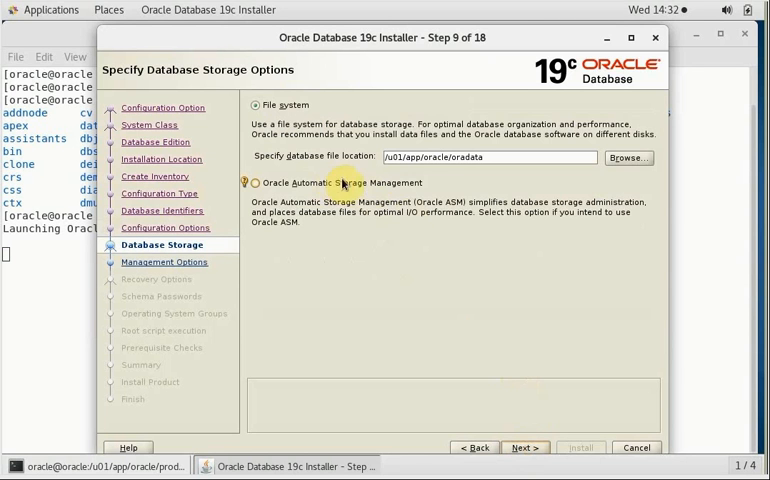
{"action": "mouse_move", "coordinate": [395, 220]}
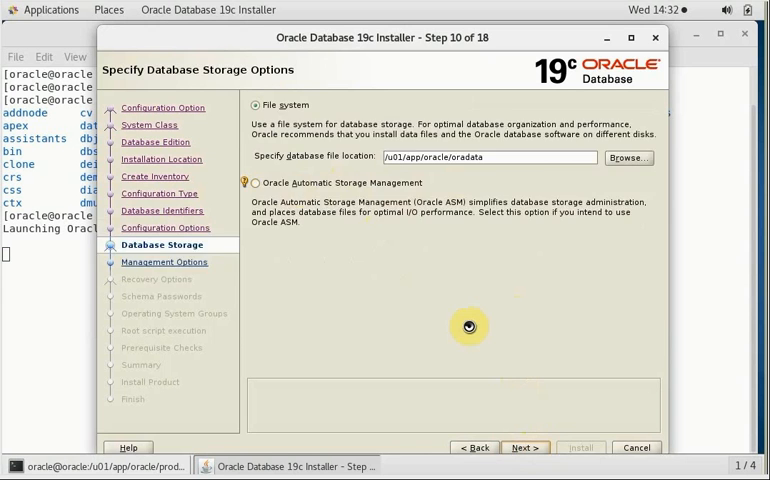
- Accept file-system storage, skip Cloud Control registration, and leave recovery disabled
{"action": "left_click", "coordinate": [521, 447]}
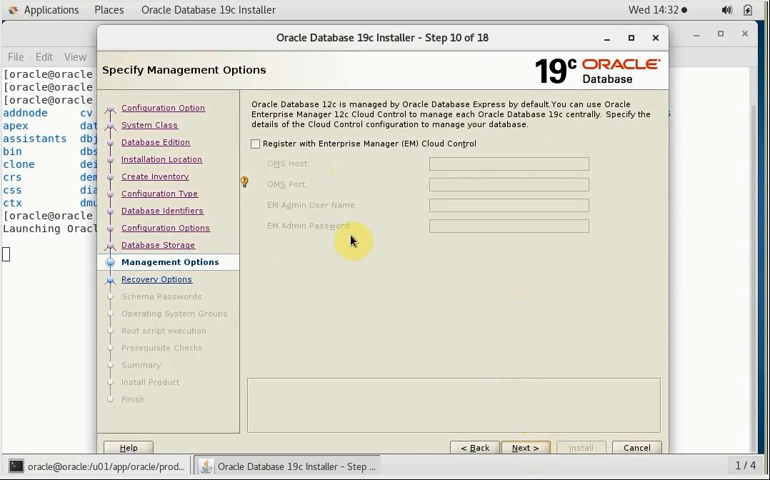
{"action": "mouse_move", "coordinate": [420, 274]}
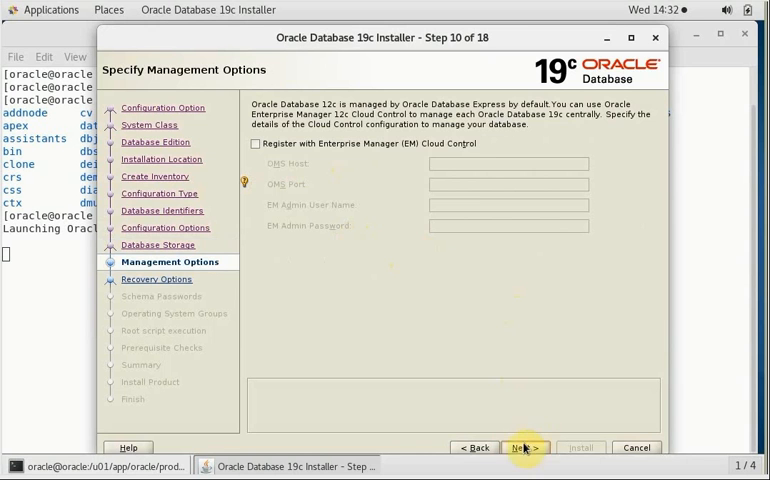
{"action": "left_click", "coordinate": [523, 447]}
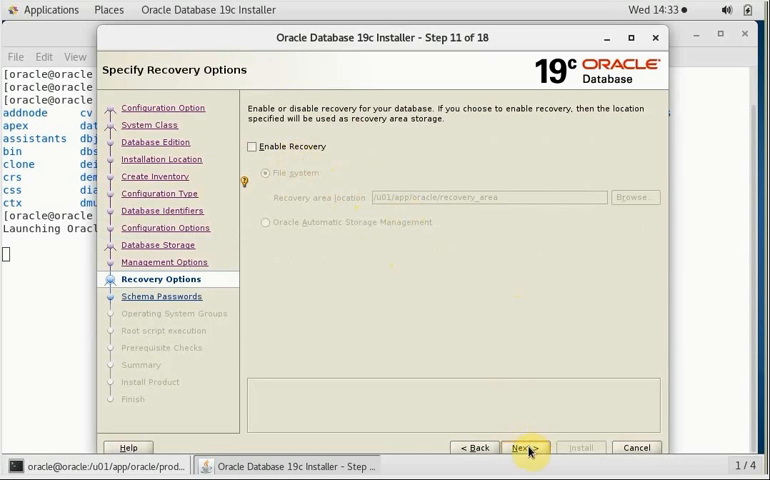
{"action": "left_click", "coordinate": [525, 446]}
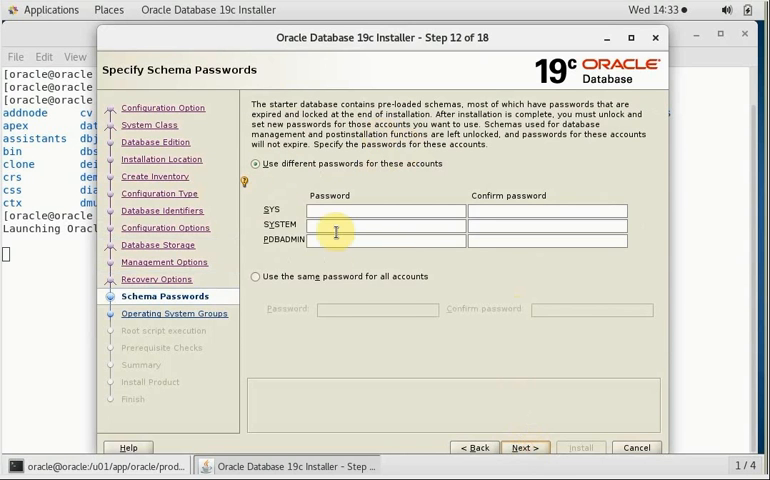
- Use one password for all accounts despite the weak-password warning; keep default OS groups
{"action": "left_click", "coordinate": [257, 276]}
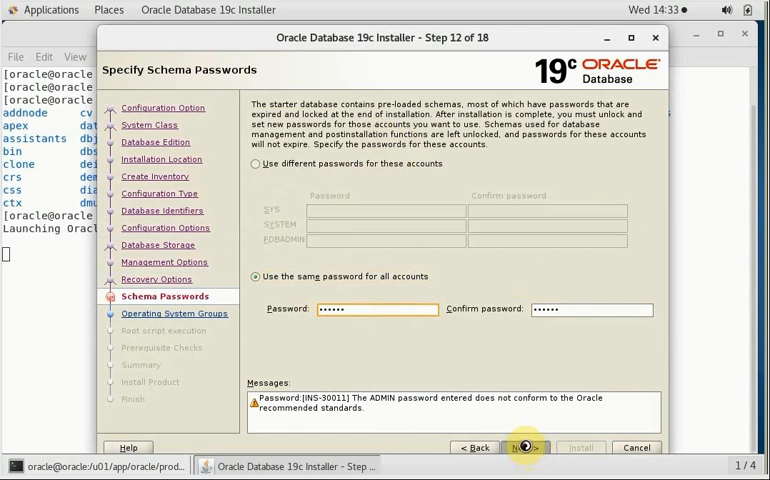
{"action": "left_click", "coordinate": [524, 446]}
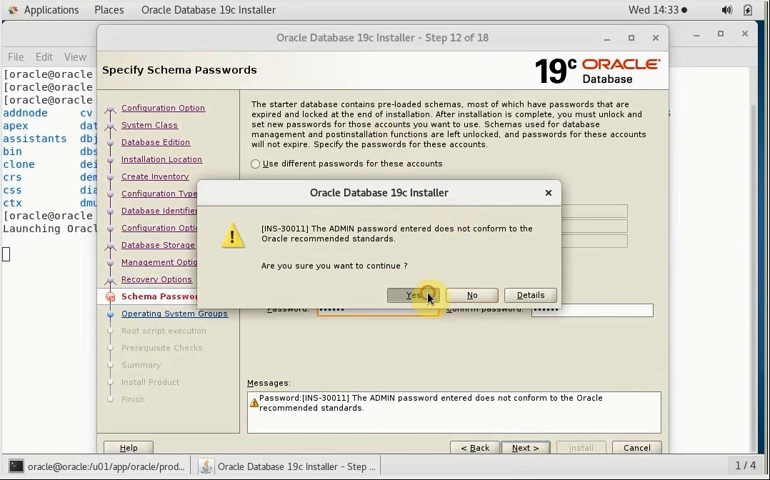
{"action": "left_click", "coordinate": [408, 295]}
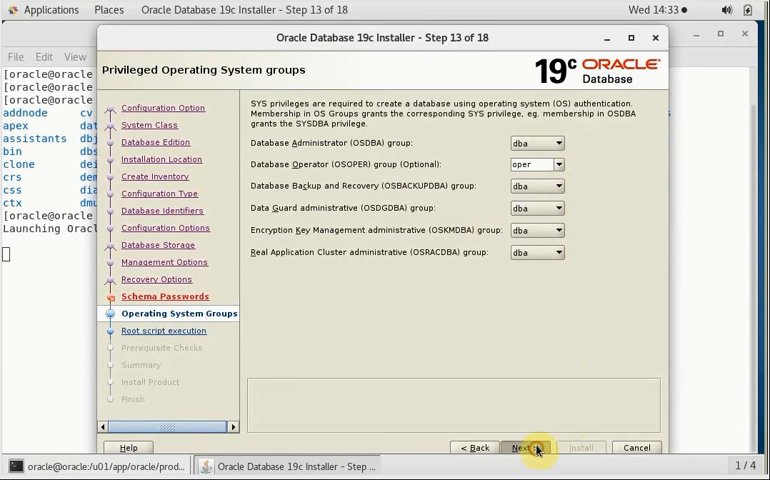
{"action": "left_click", "coordinate": [530, 446]}
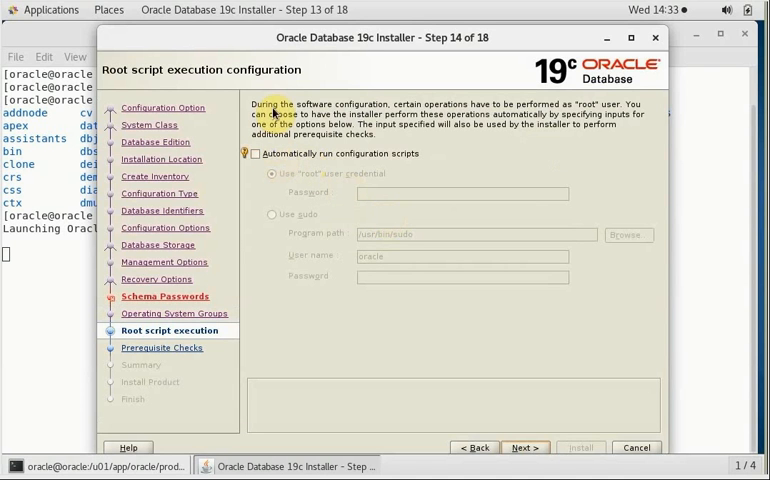
{"action": "mouse_move", "coordinate": [521, 127]}
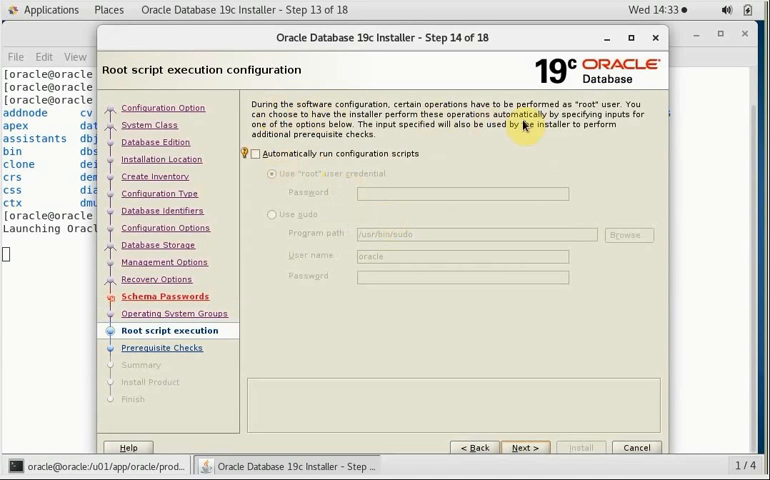
{"action": "mouse_move", "coordinate": [318, 128]}
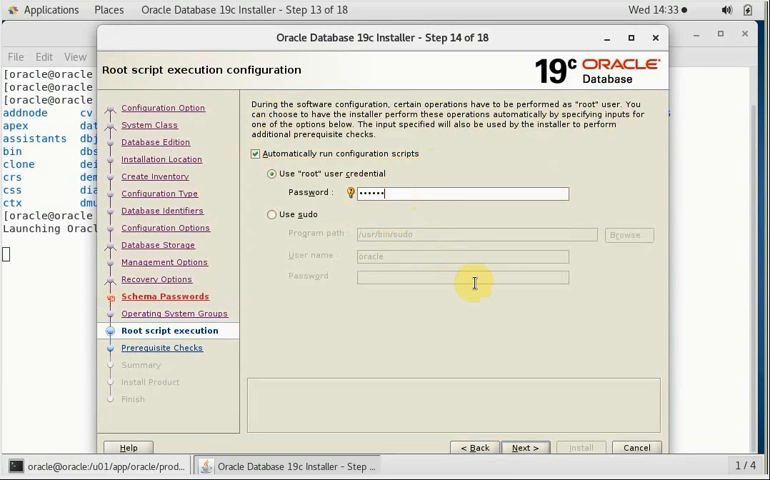
{"action": "mouse_move", "coordinate": [530, 445]}
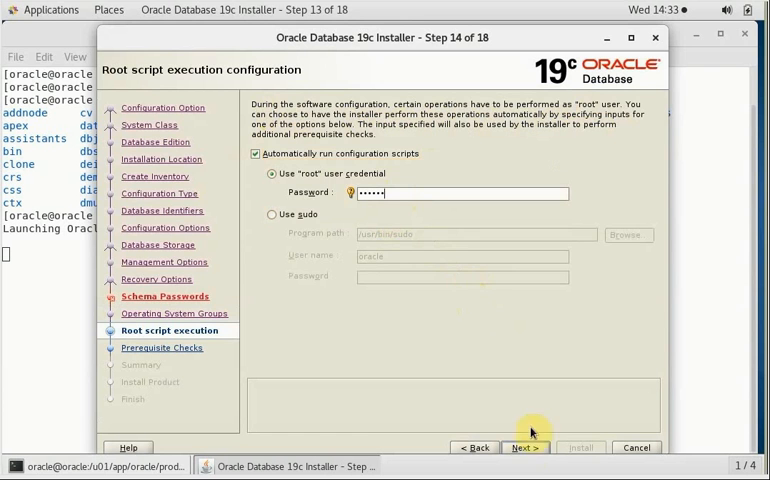
- Accept the automatic root script settings and start the installation from the summary
{"action": "left_click", "coordinate": [525, 447]}
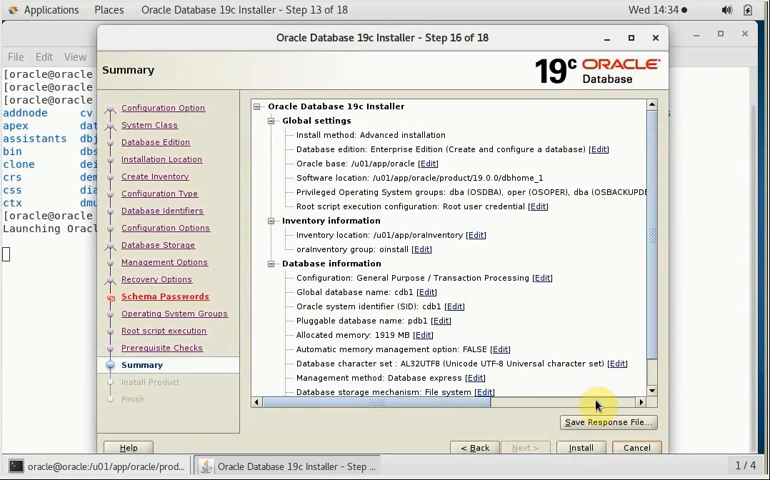
{"action": "left_click", "coordinate": [582, 449]}
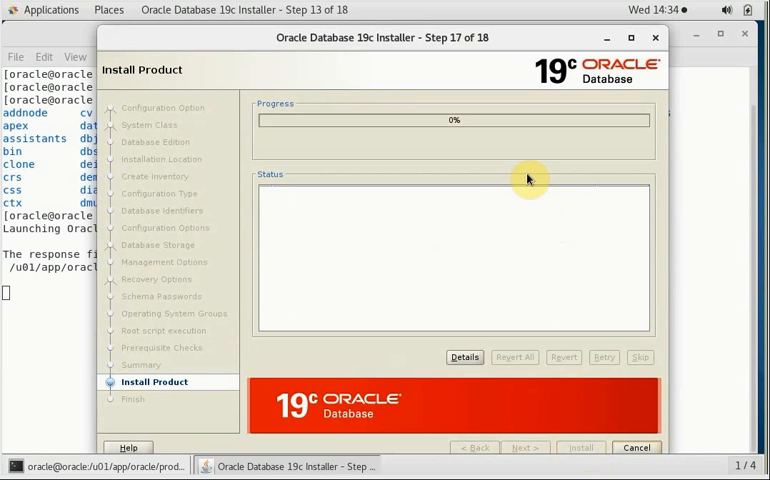
{"action": "mouse_move", "coordinate": [498, 233]}
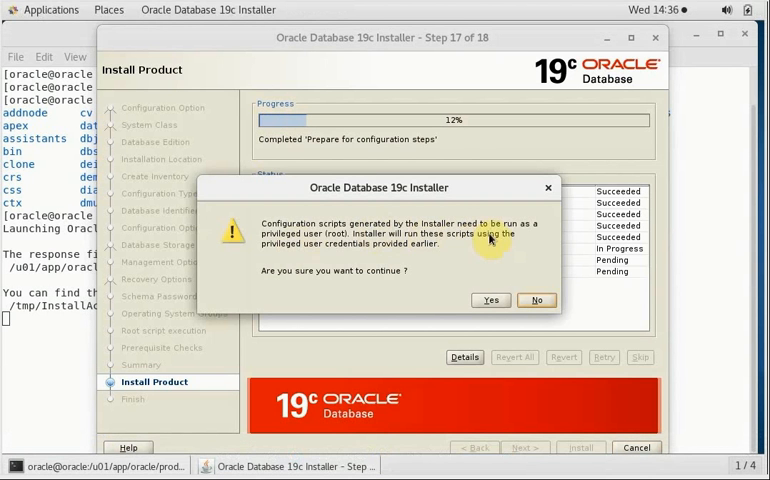
{"action": "mouse_move", "coordinate": [451, 249]}
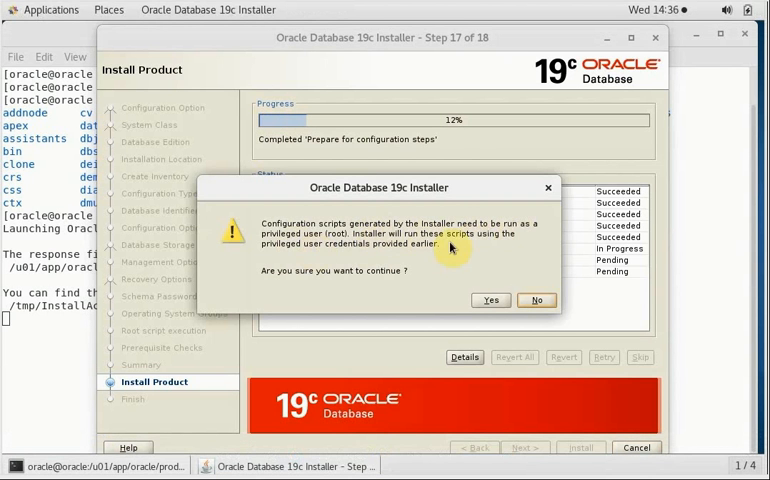
{"action": "mouse_move", "coordinate": [347, 285]}
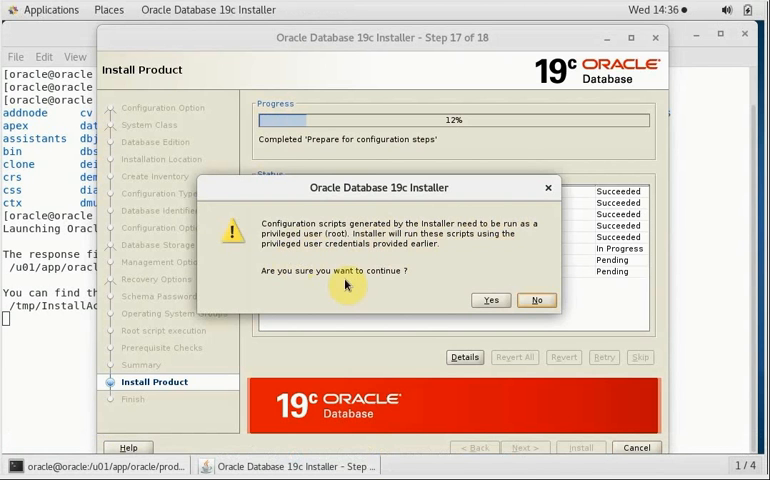
- Confirm running the root configuration scripts and wait for the successful finish
{"action": "left_click", "coordinate": [490, 300]}
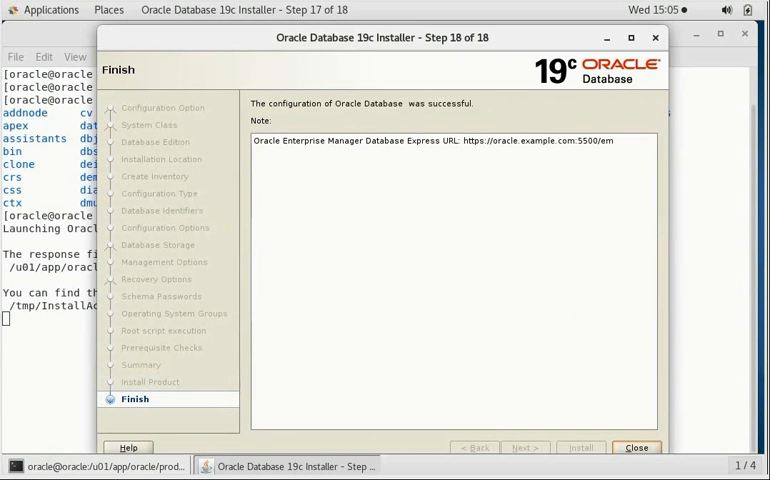
{"action": "mouse_move", "coordinate": [493, 270]}
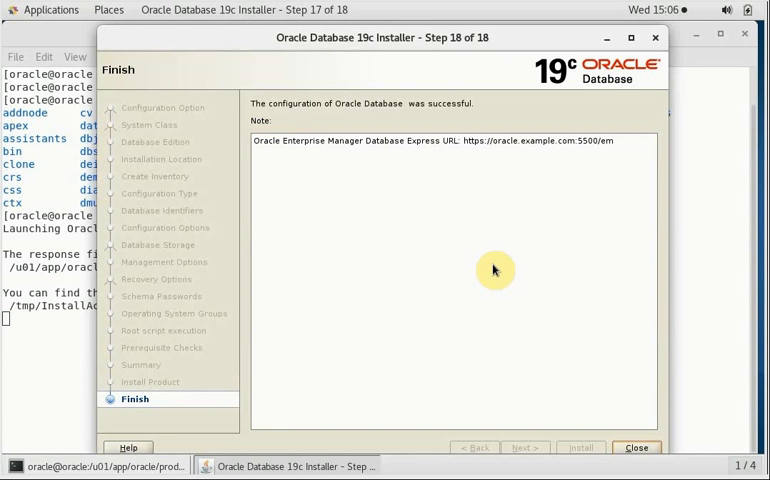
{"action": "mouse_move", "coordinate": [633, 447]}
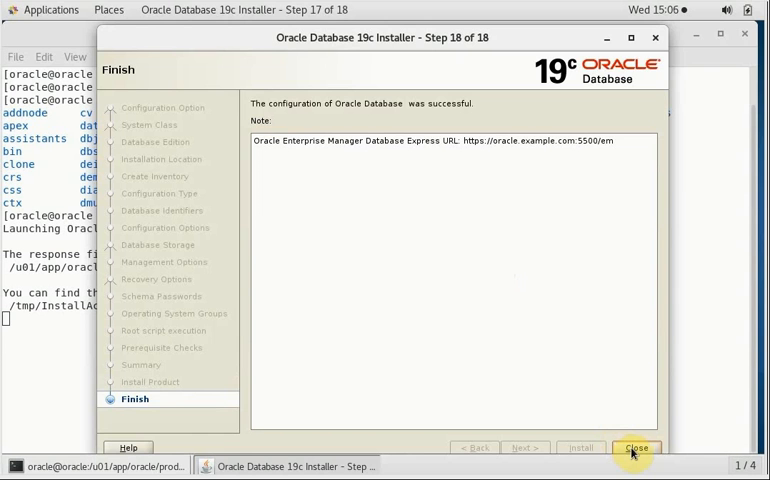
- Close the installer on its Finish page
{"action": "left_click", "coordinate": [638, 437]}
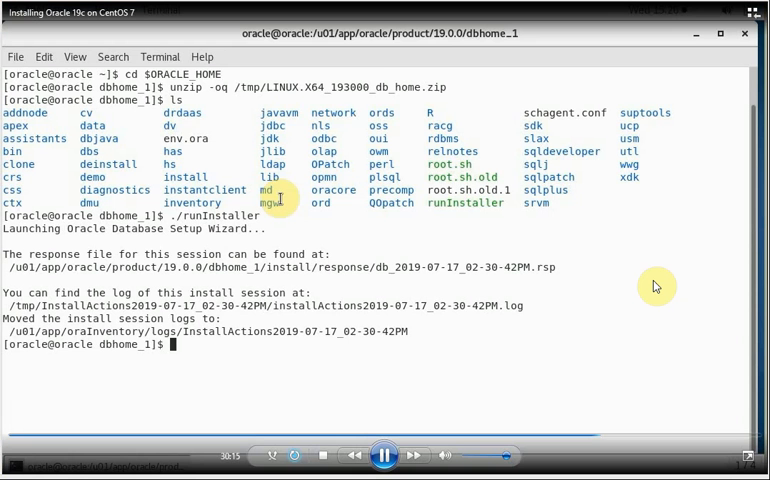
- Right-click in the terminal showing the lsnrctl status output for cdb1 and pdb1
{"action": "right_click", "coordinate": [195, 347]}
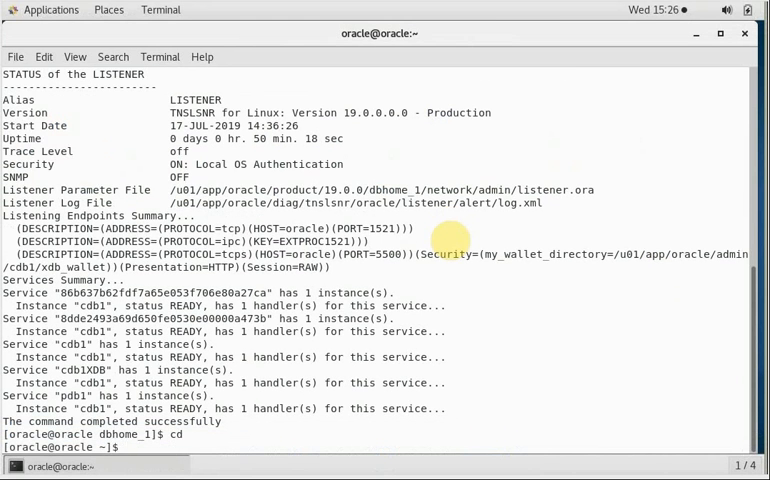
- Open ~/scripts/setenv.sh in vi and read through the environment settings
{"action": "type", "text": "vi"}
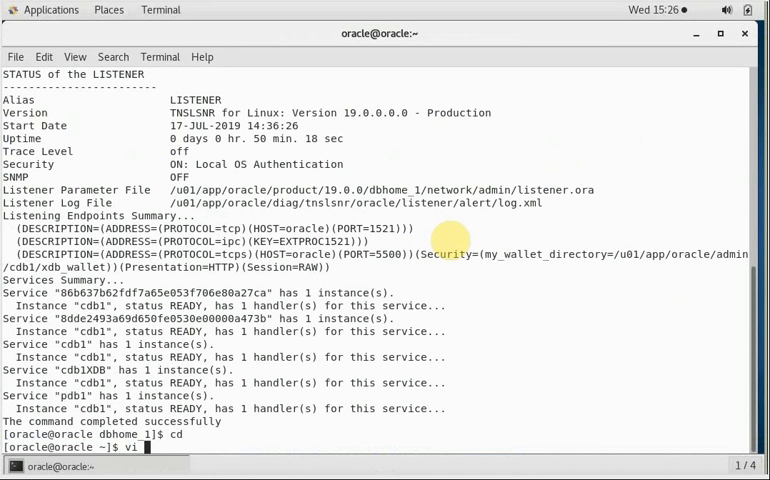
{"action": "type", "text": "~/scripts/"}
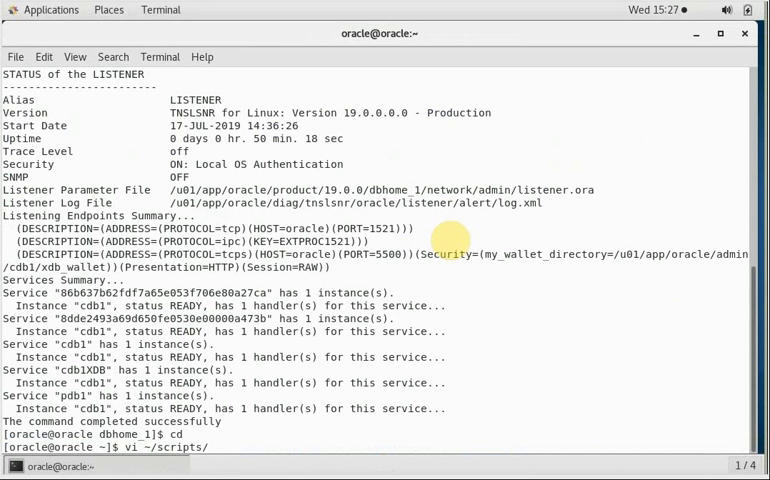
{"action": "type", "text": "setenv.sh"}
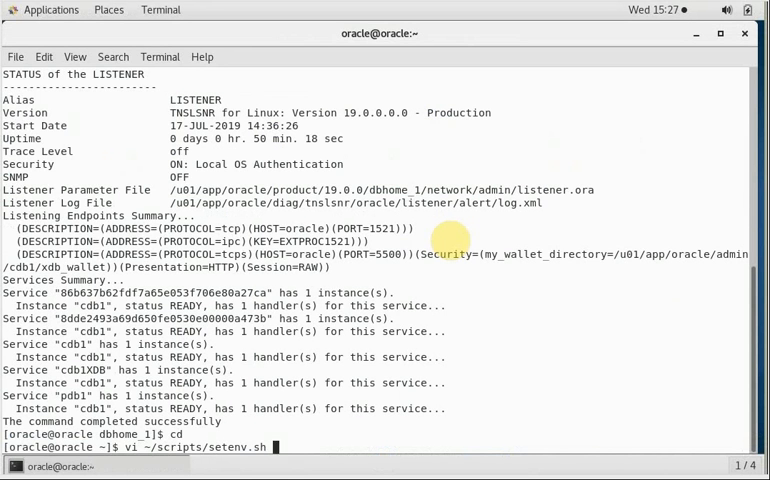
{"action": "key", "text": "Return"}
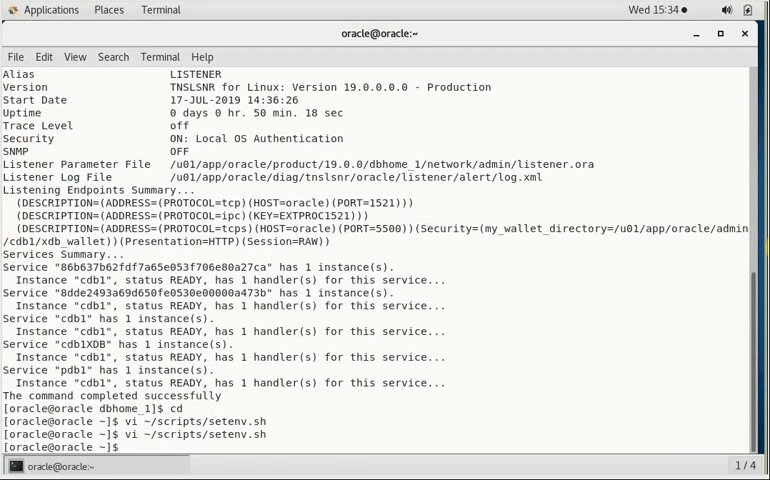
{"action": "type", "text": "c"}
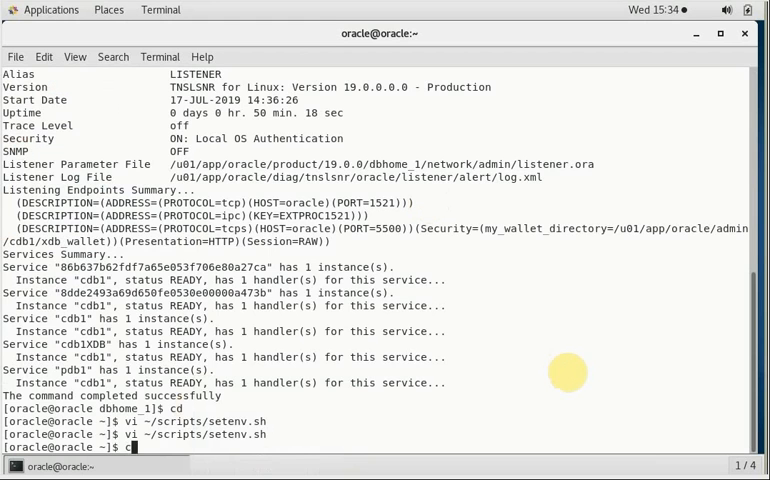